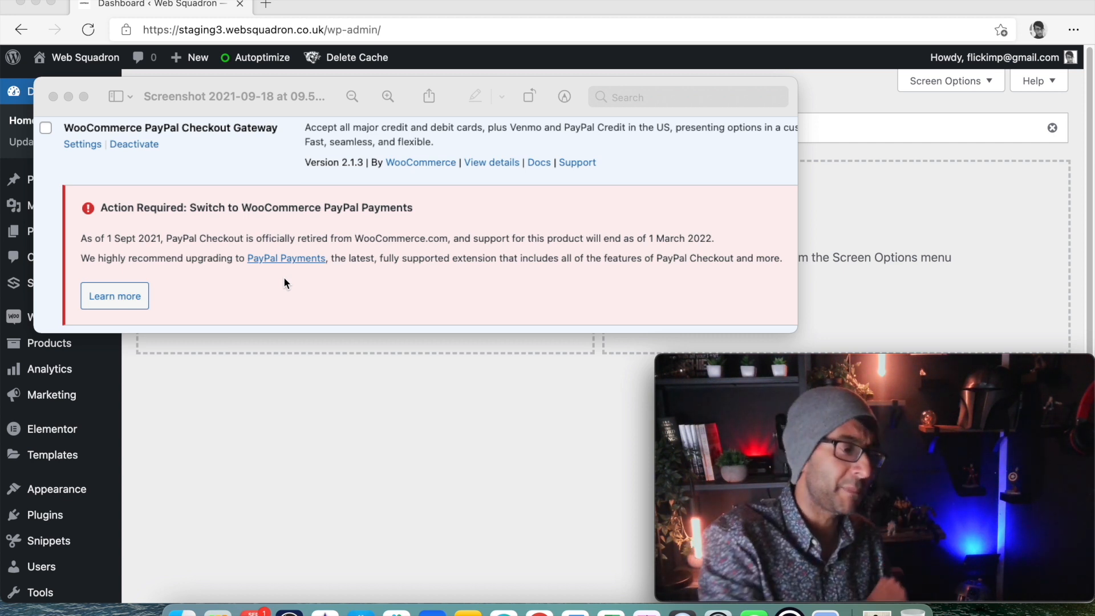
mouse_move(37, 91)
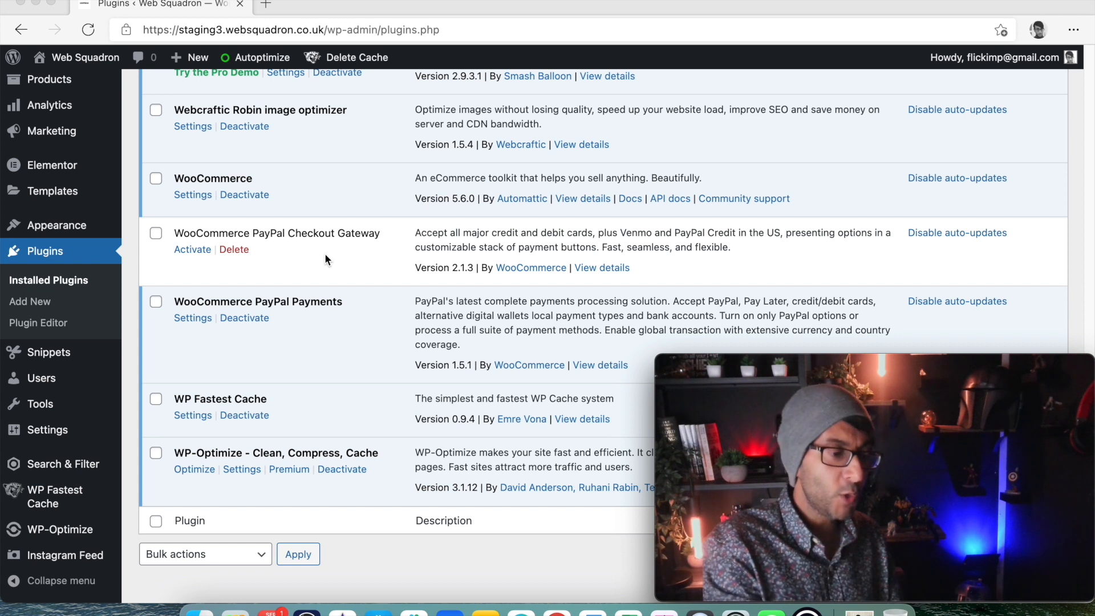
mouse_move(315, 316)
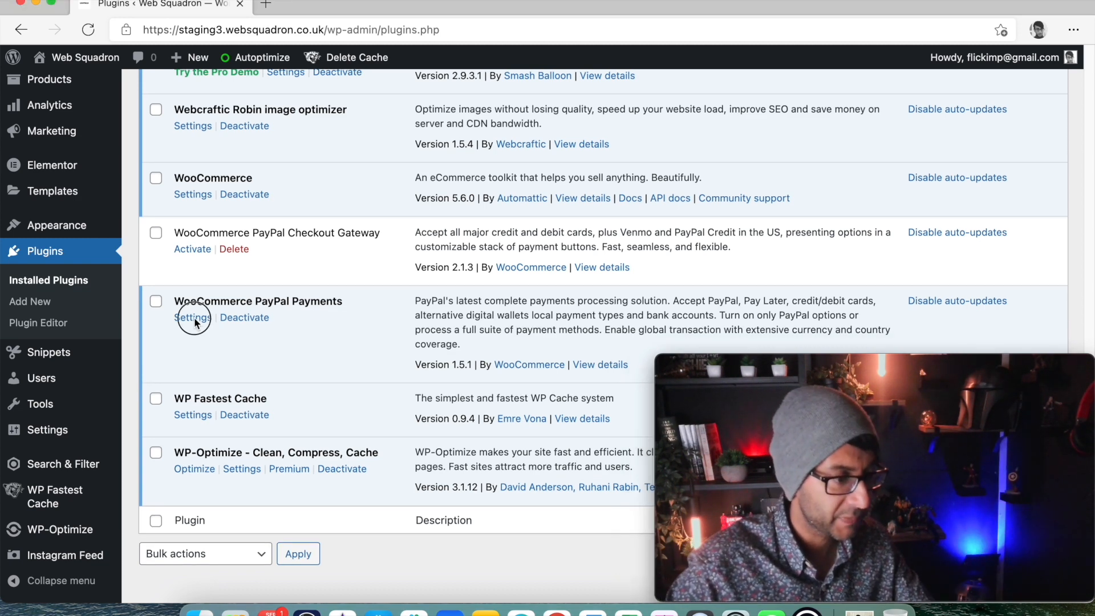
Step: From the PayPal Payments settings page, launch the Connect to PayPal sign-up window
click(193, 317)
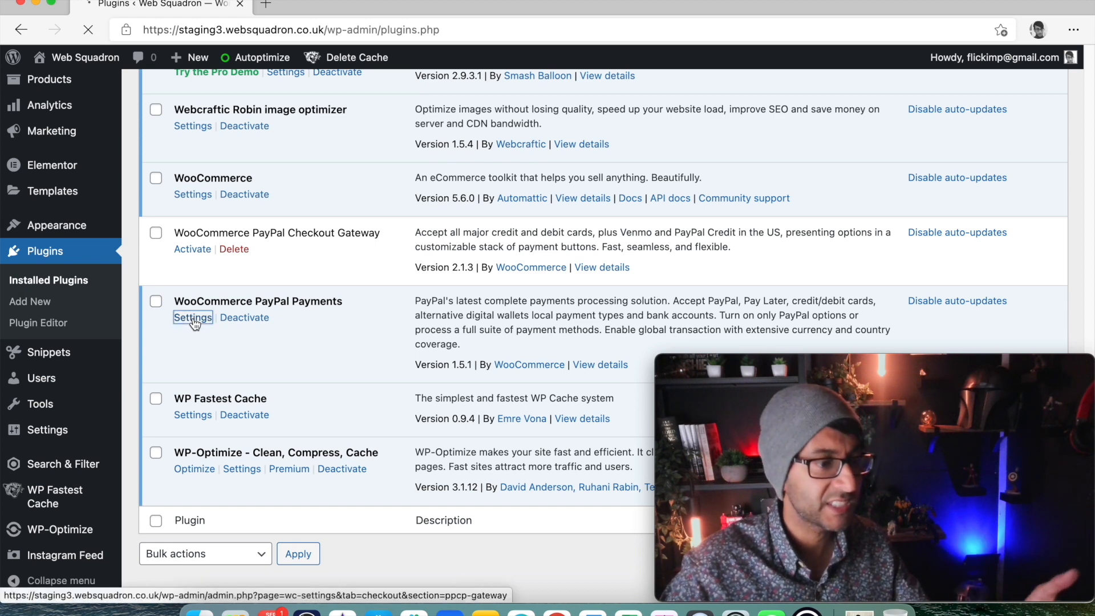
click(192, 317)
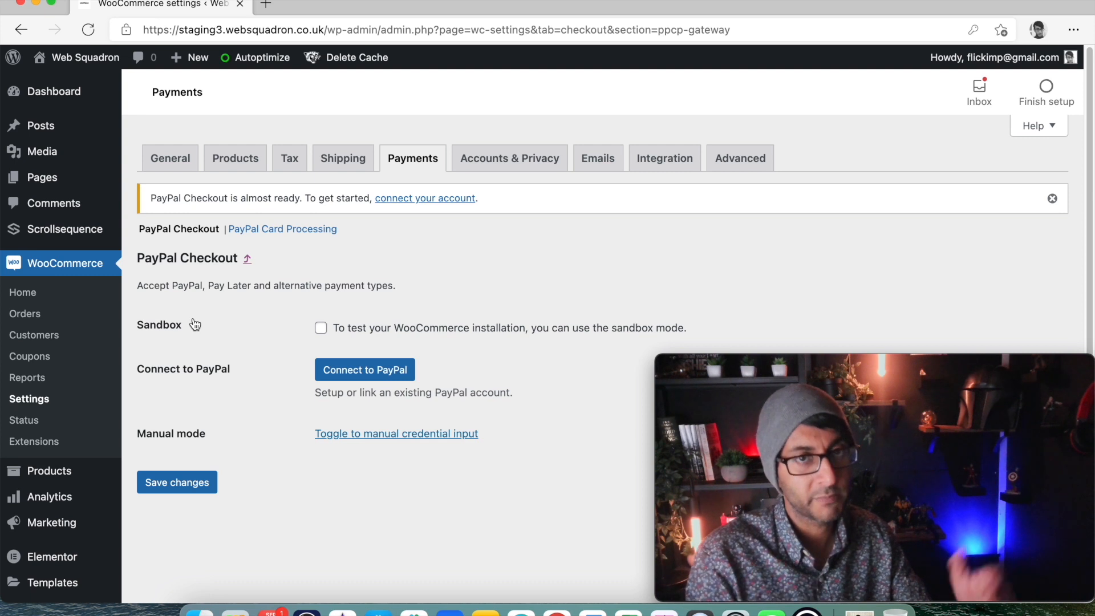
mouse_move(225, 241)
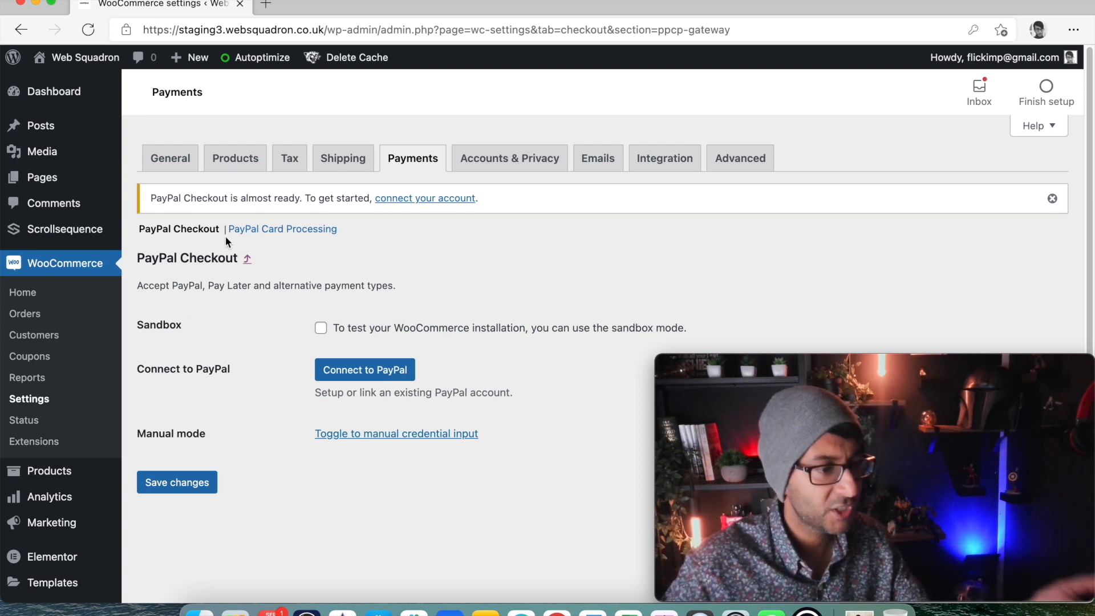
mouse_move(384, 385)
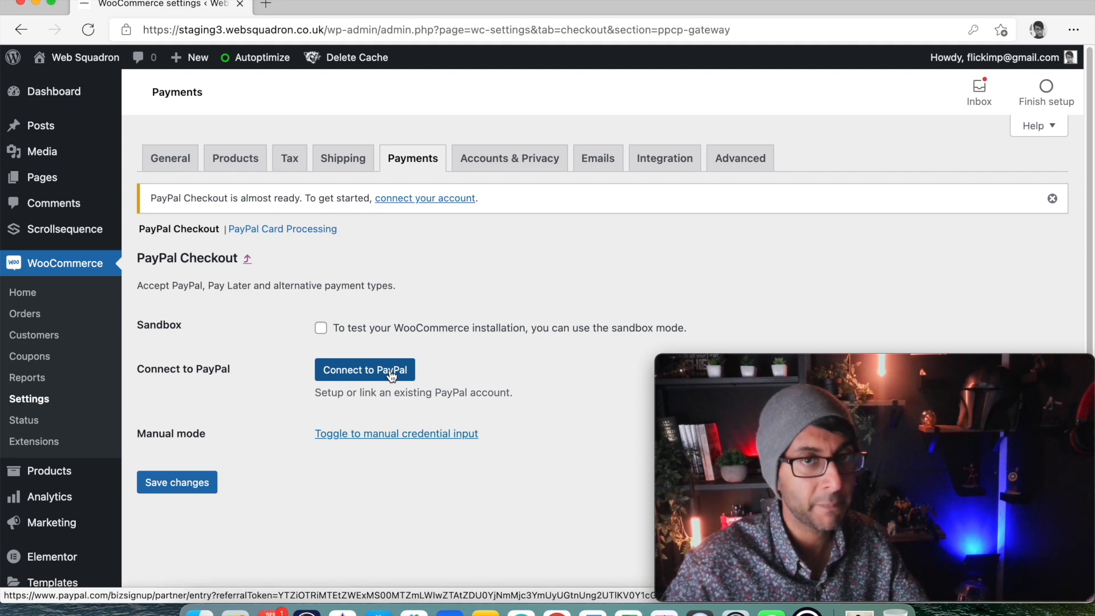
click(364, 370)
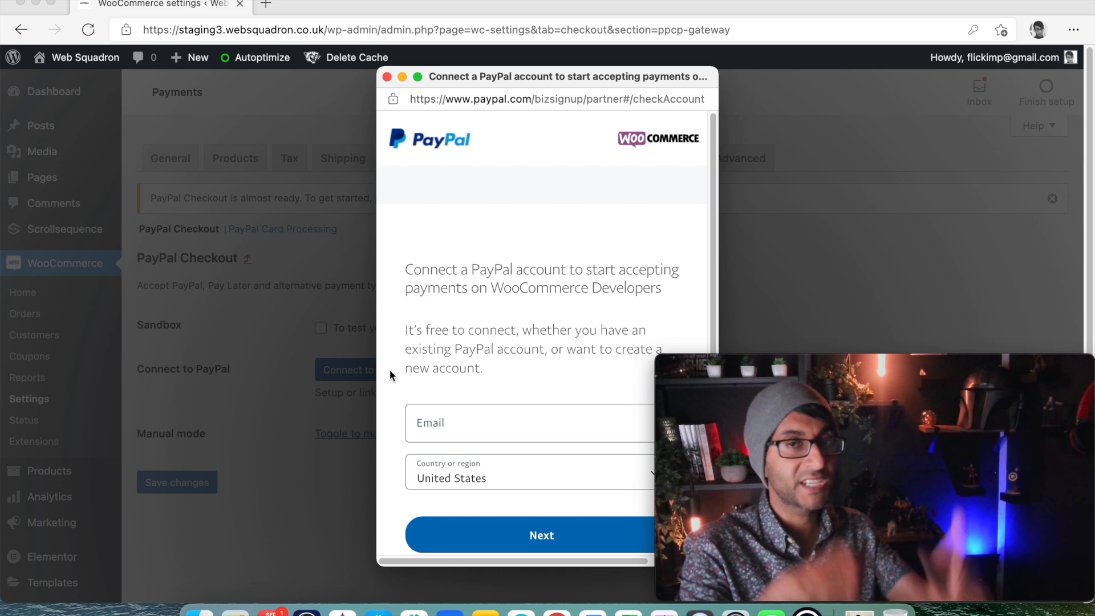
Step: Enter the PayPal account email and sign in to the personal account
click(540, 535)
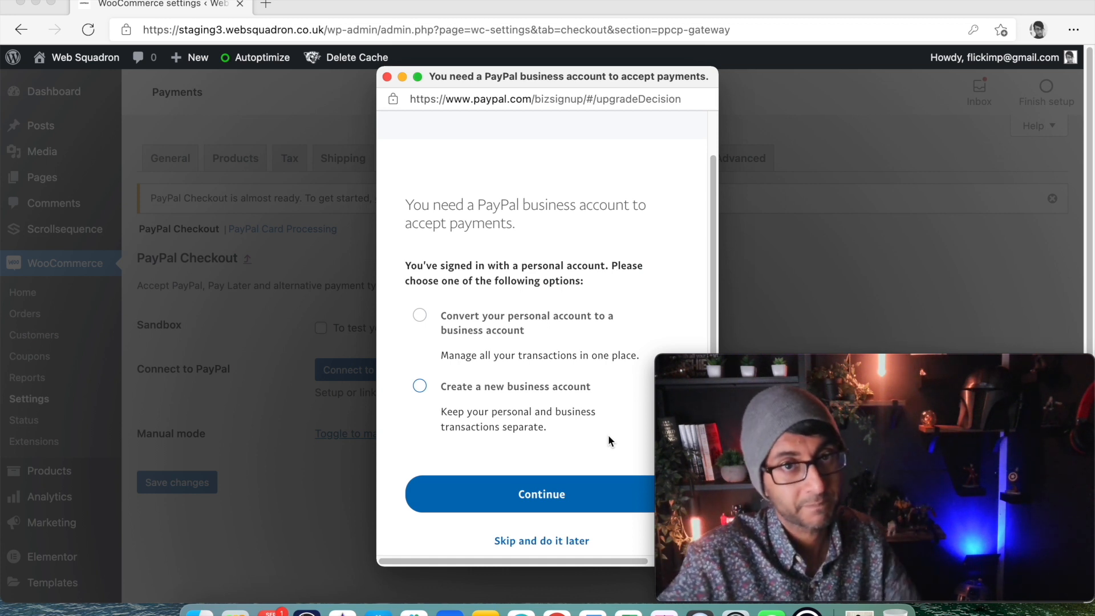
Step: Continue with a business account option and grant WooCommerce Developers permission via Agree and Connect
click(540, 494)
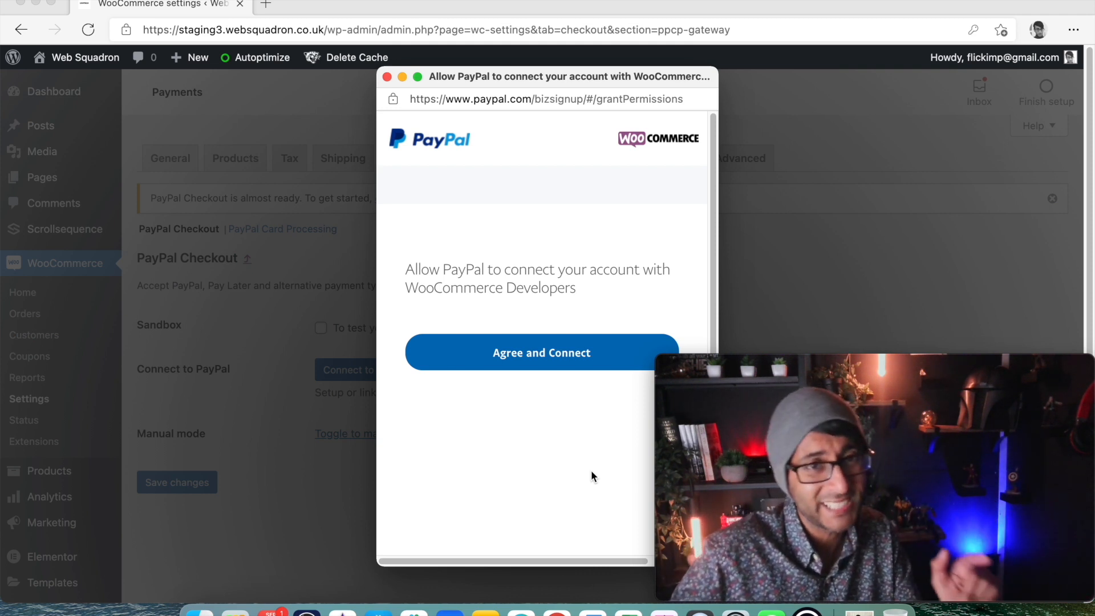
mouse_move(540, 352)
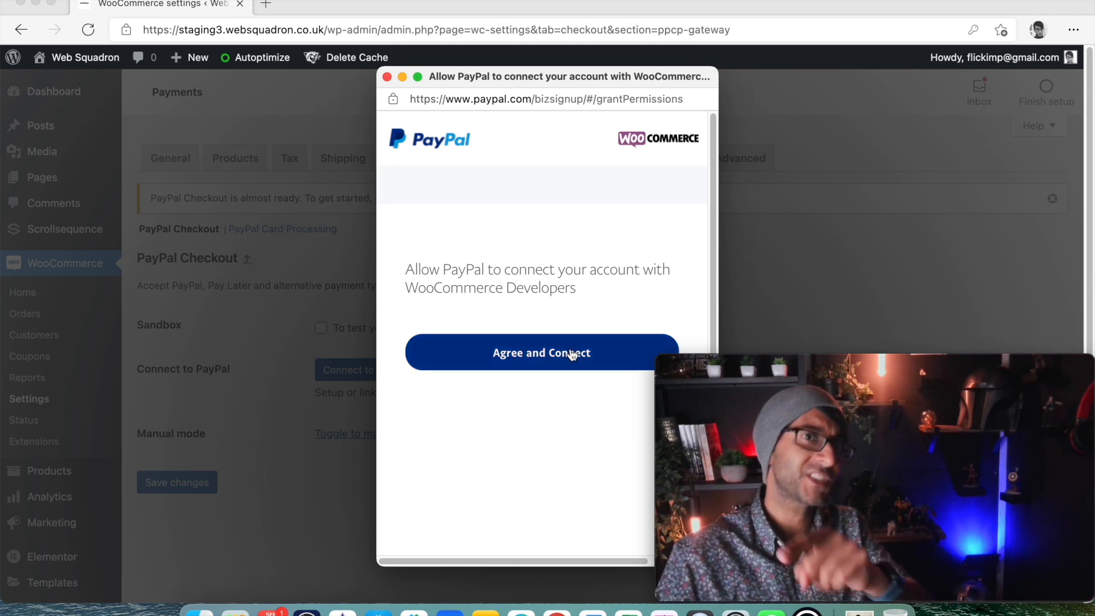
click(540, 353)
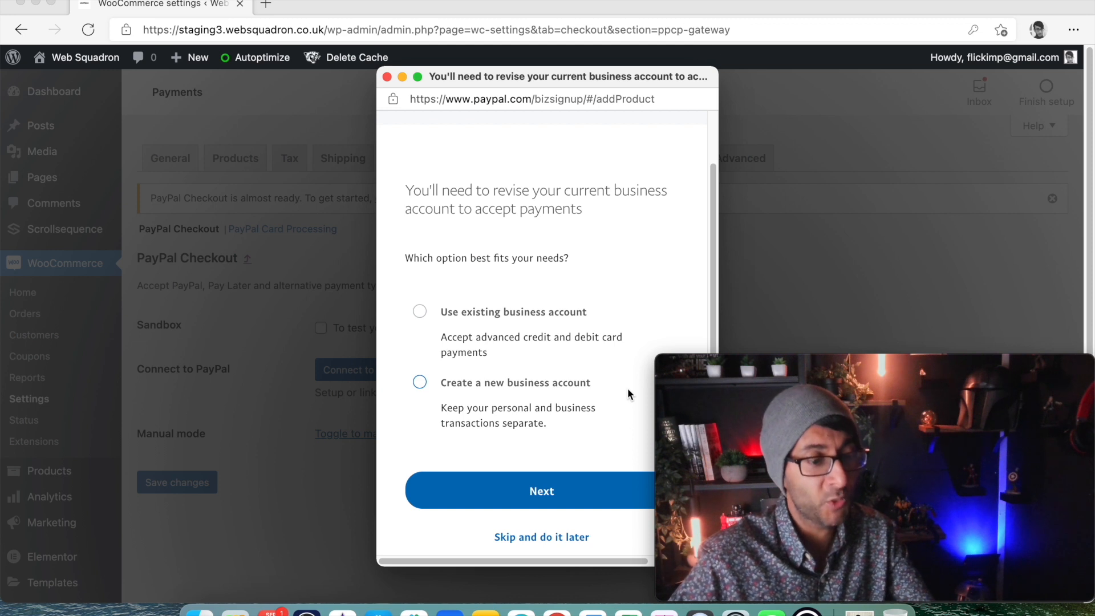
Step: Use the existing business account and complete onboarding back to WooCommerce with API credentials shown
click(419, 312)
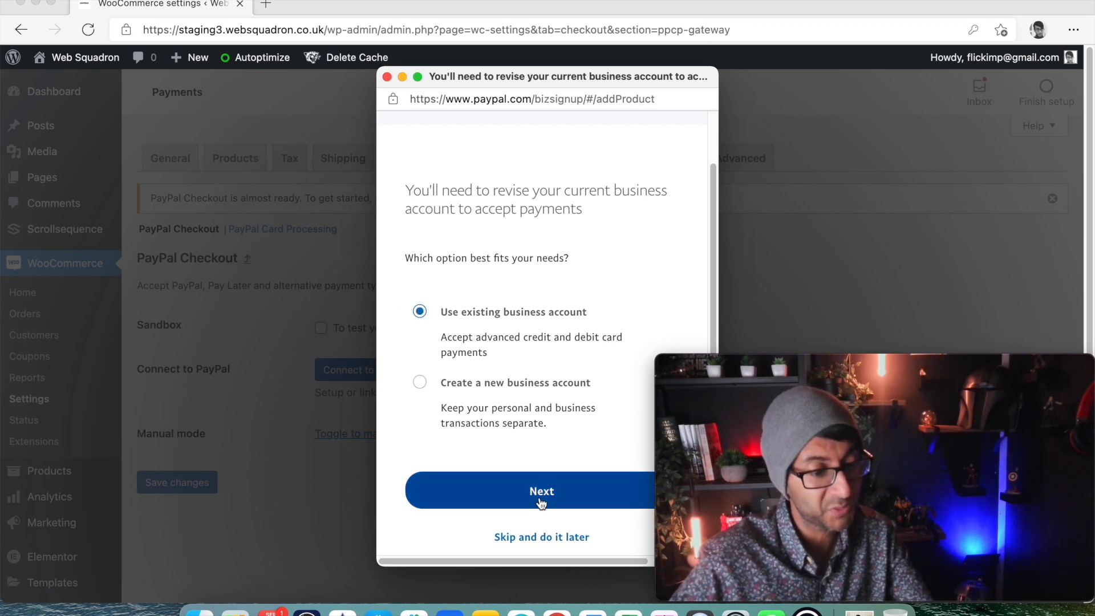
click(540, 491)
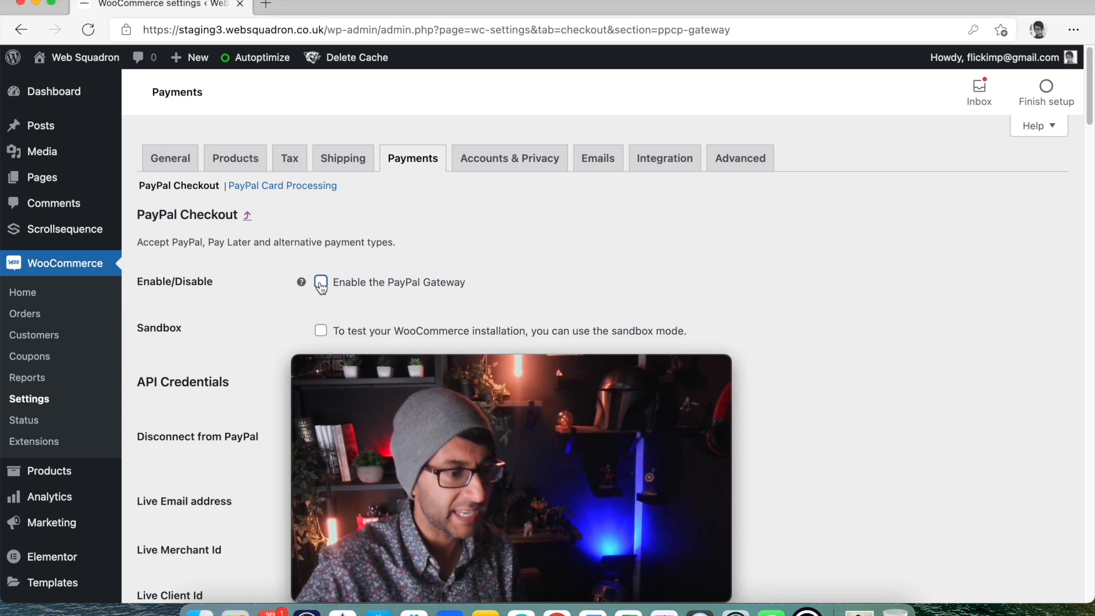
Step: Enable the PayPal Gateway checkbox in the PayPal Checkout section
click(320, 282)
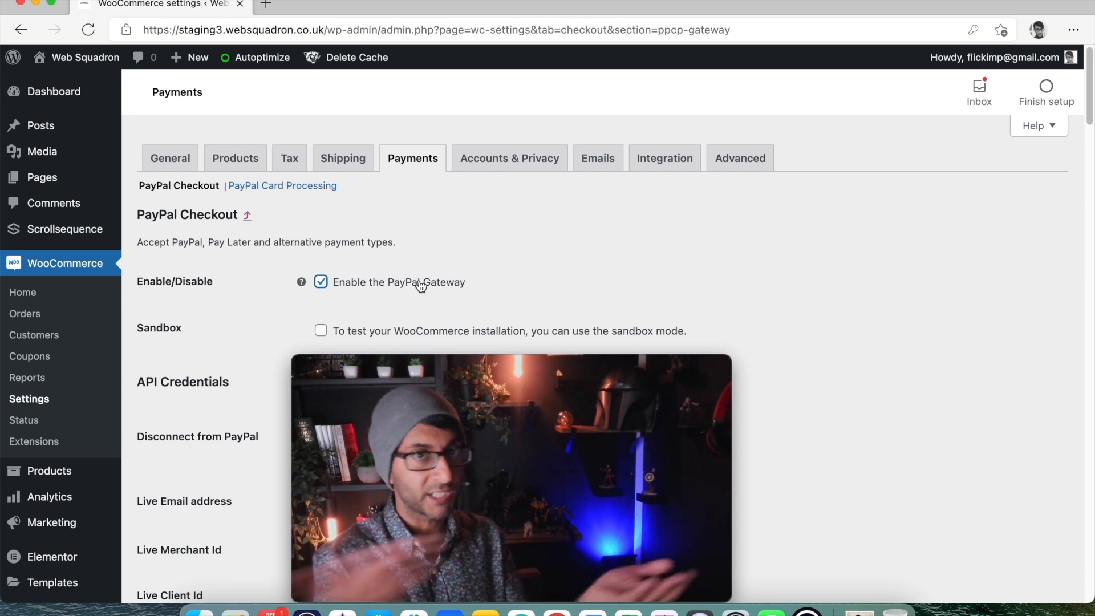
mouse_move(836, 441)
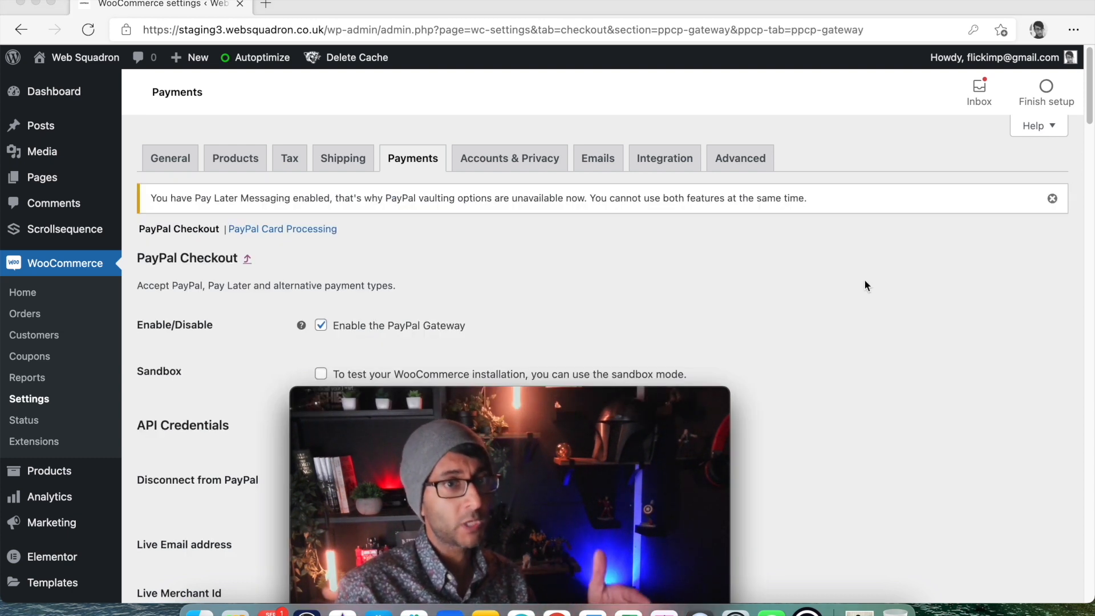
mouse_move(325, 241)
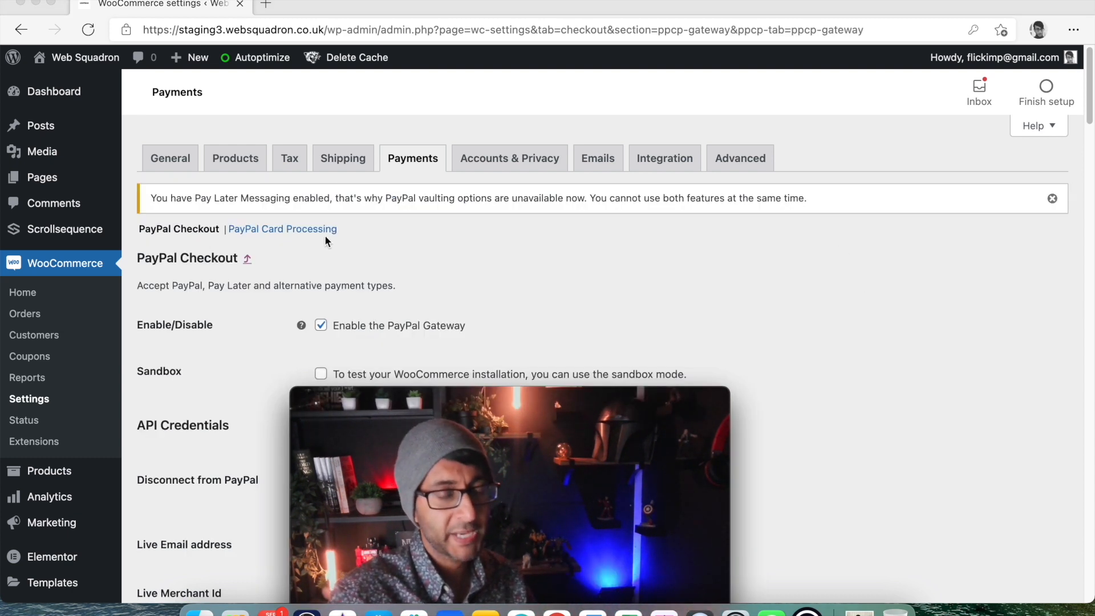
mouse_move(306, 234)
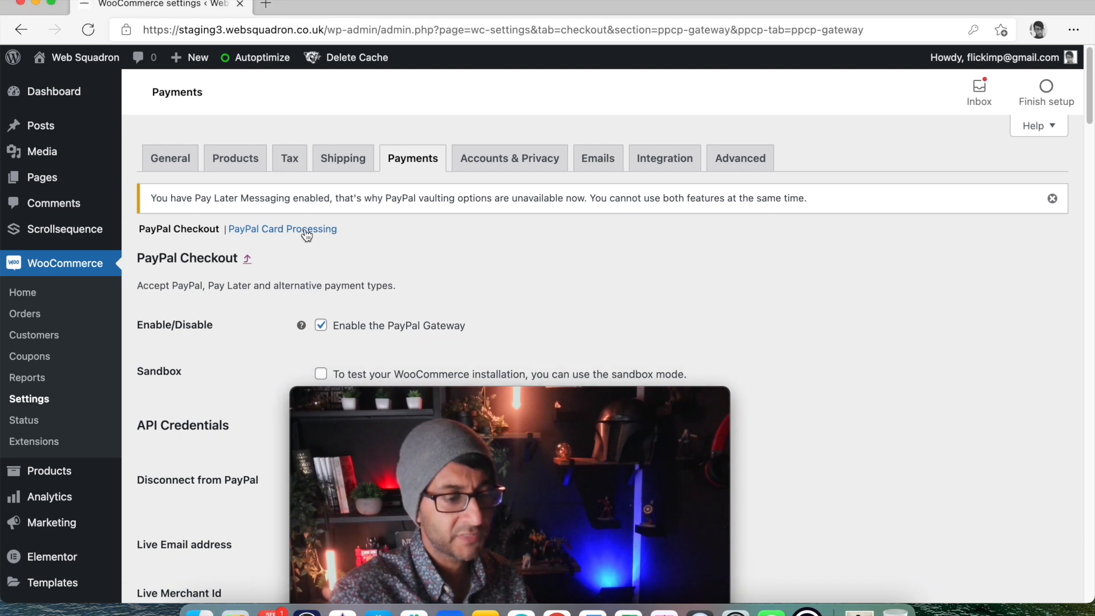
Step: Enable PayPal Card Processing and save, getting the settings-saved confirmation
click(282, 228)
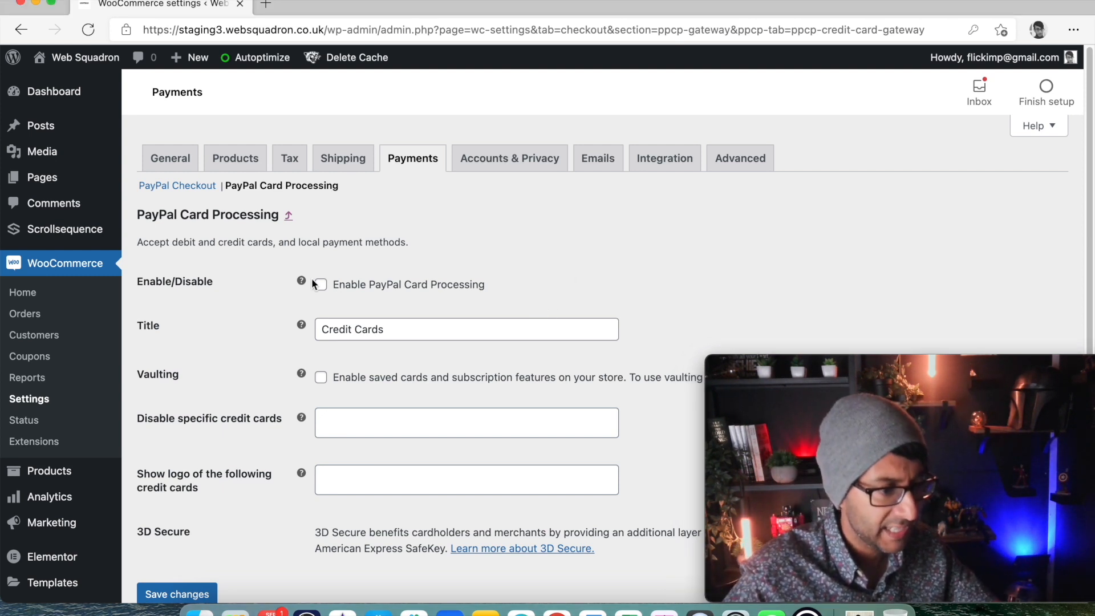
click(320, 284)
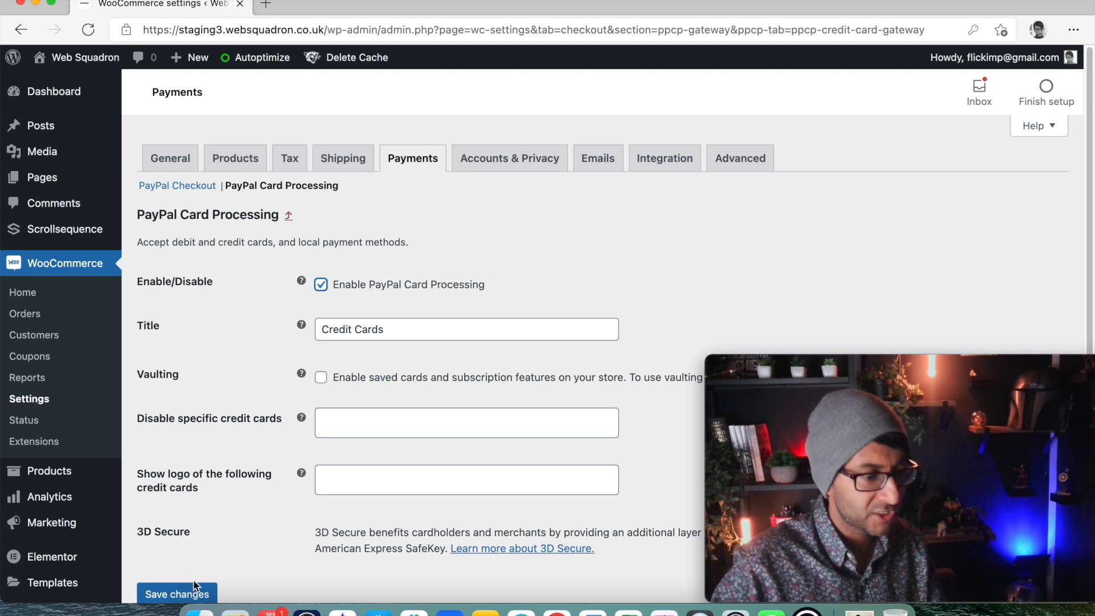
click(177, 593)
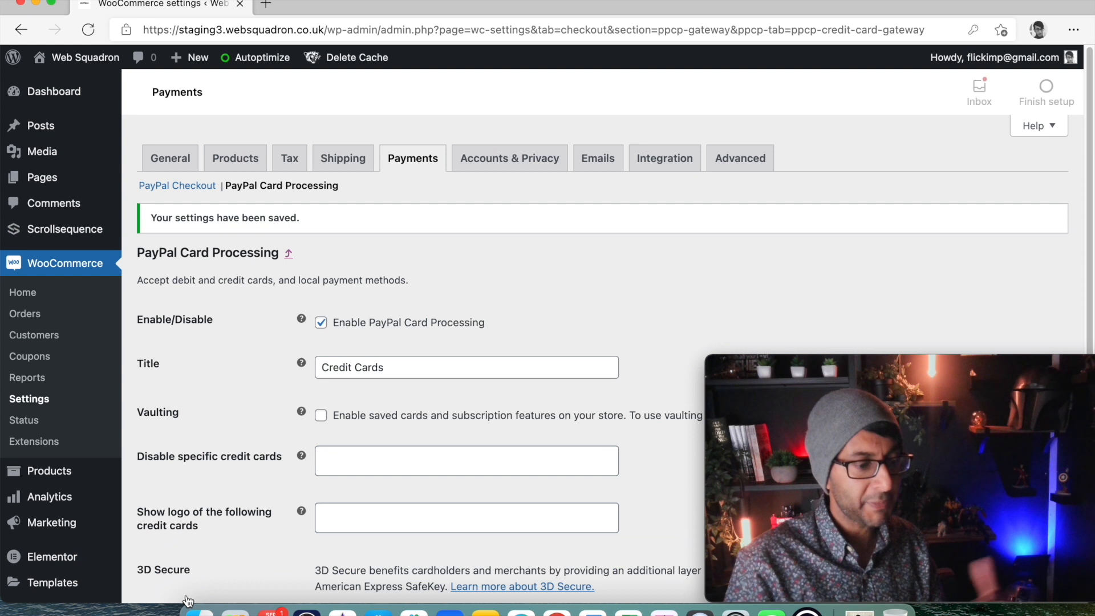